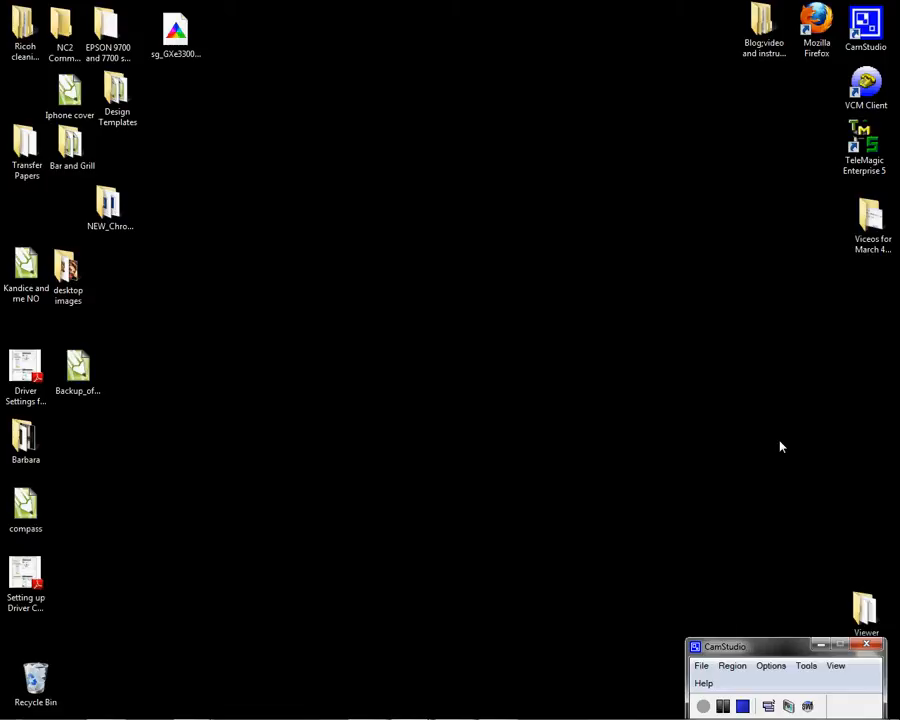
mouse_move(780, 447)
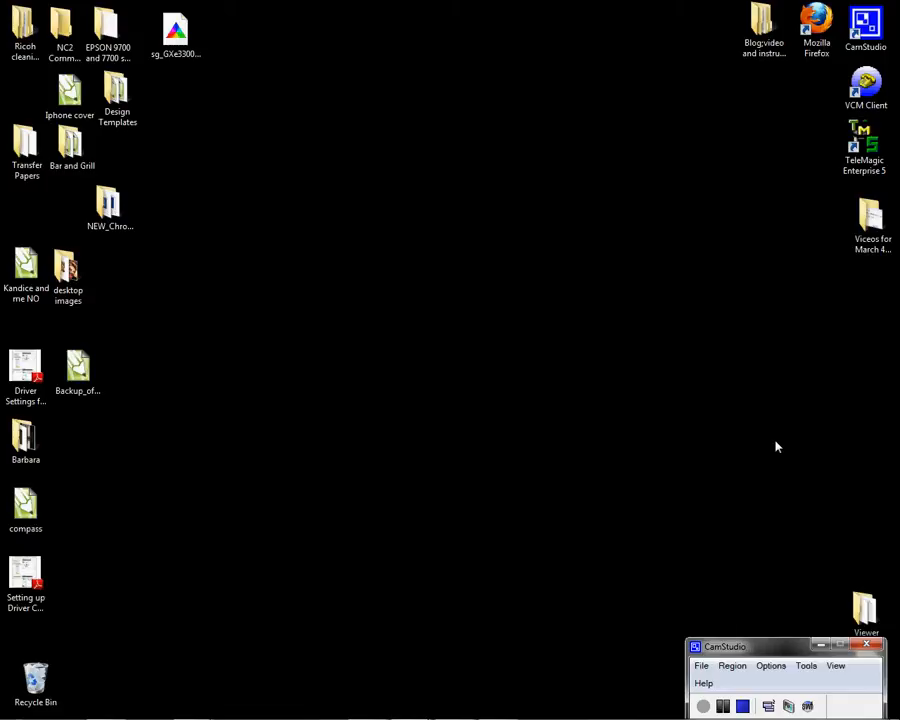
mouse_move(774, 474)
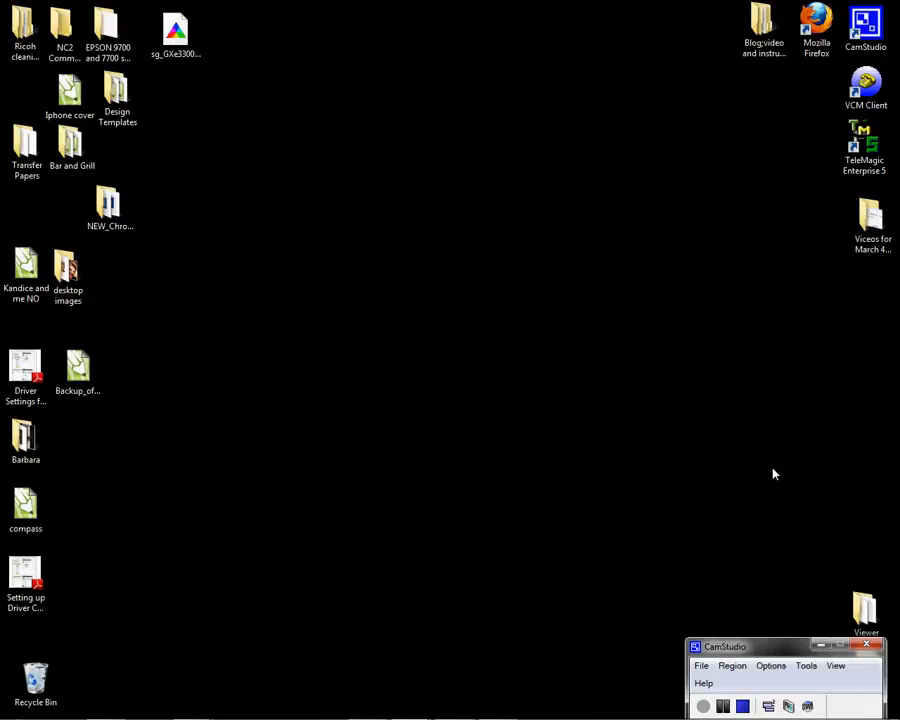
mouse_move(348, 534)
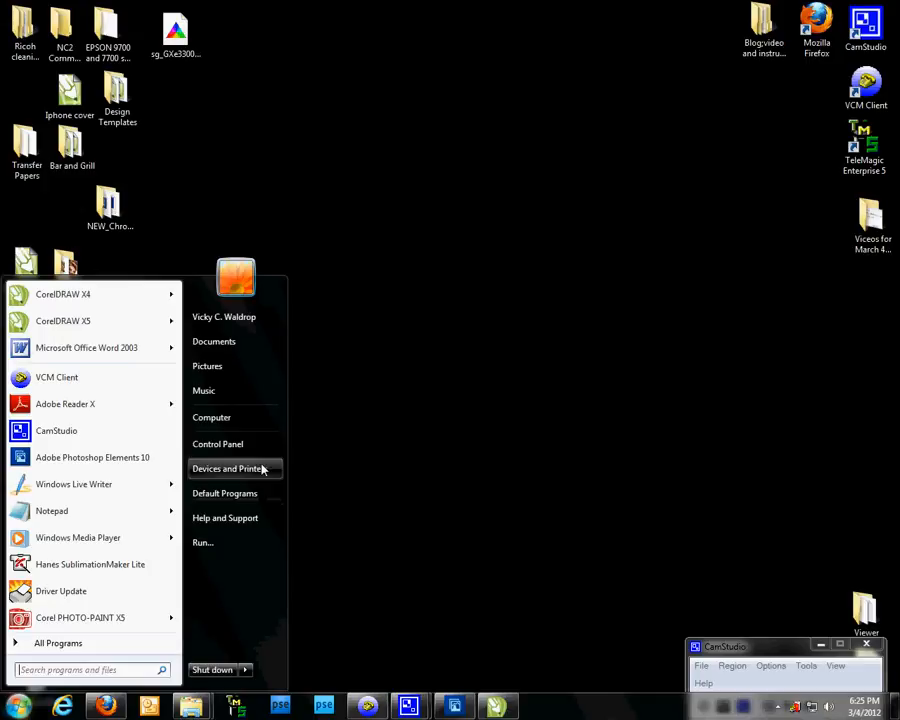
mouse_move(231, 468)
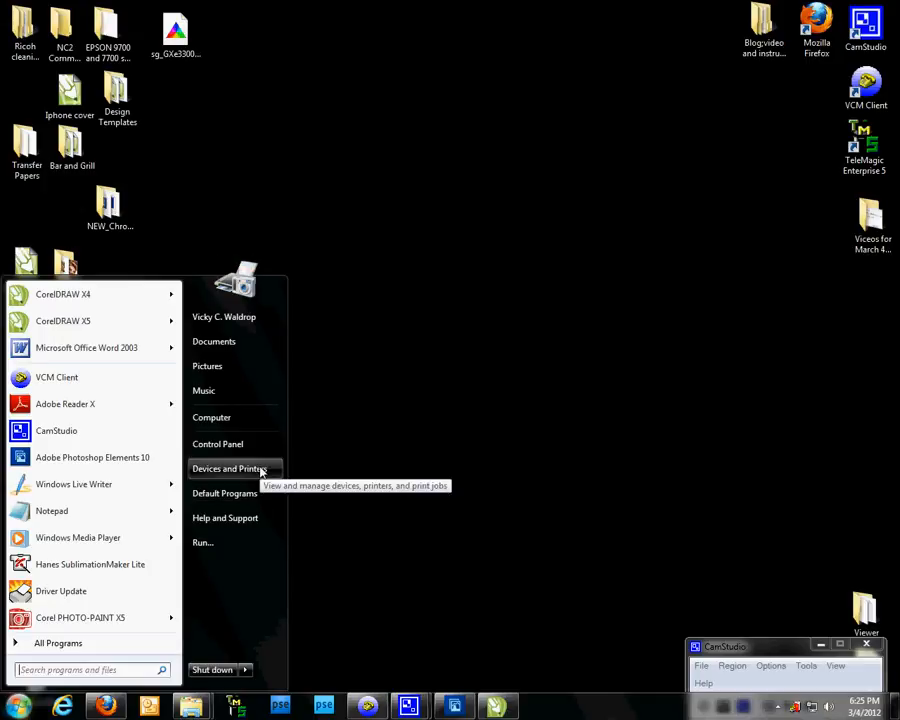
- Open Devices and Printers and bring up the GelSprinter GX e3300N context menu
left_click(230, 468)
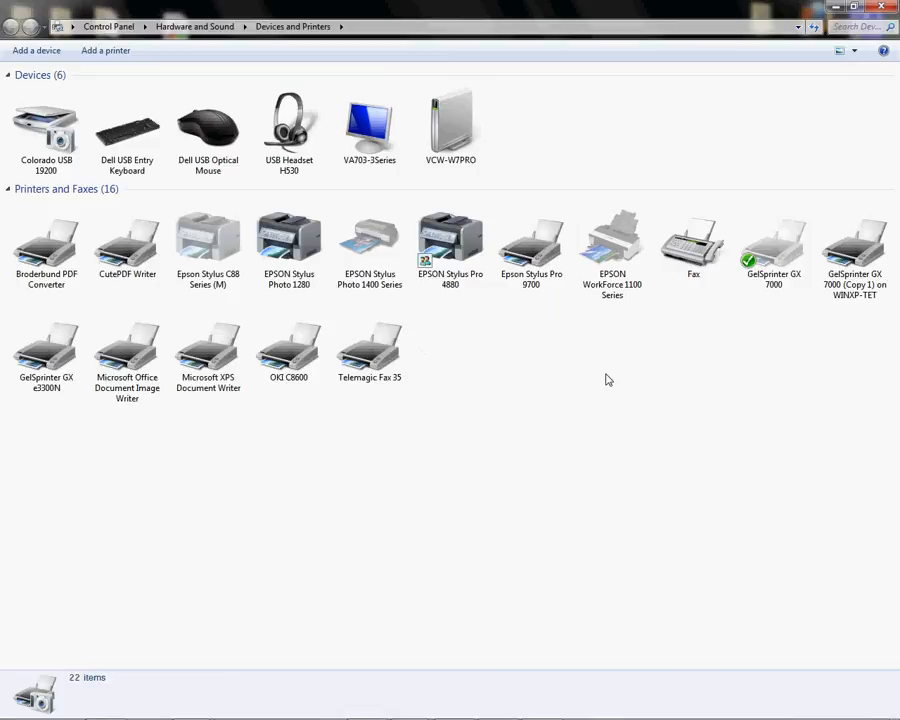
mouse_move(256, 432)
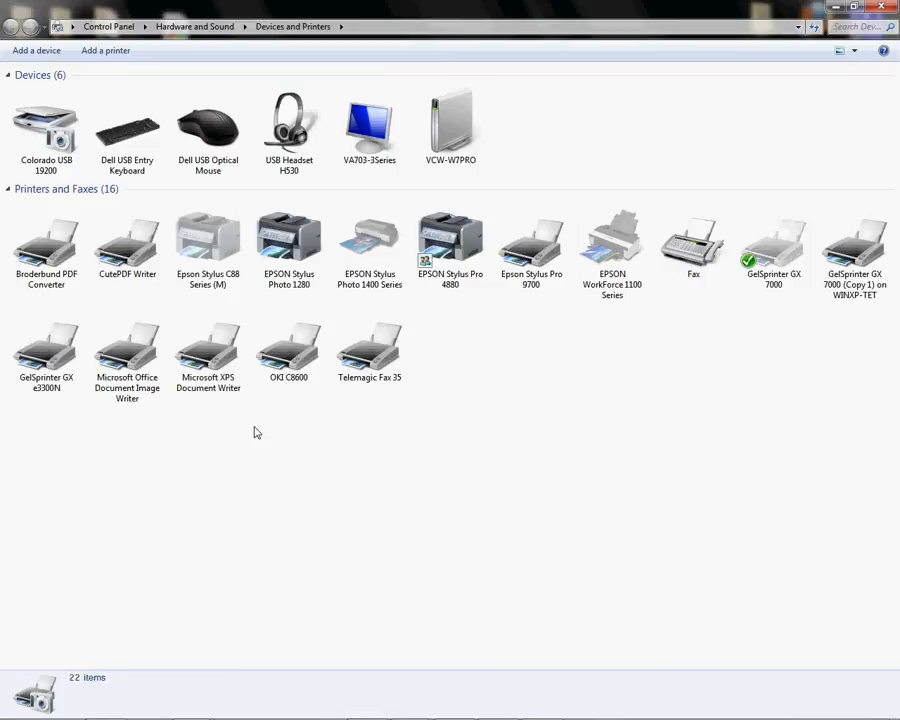
mouse_move(376, 478)
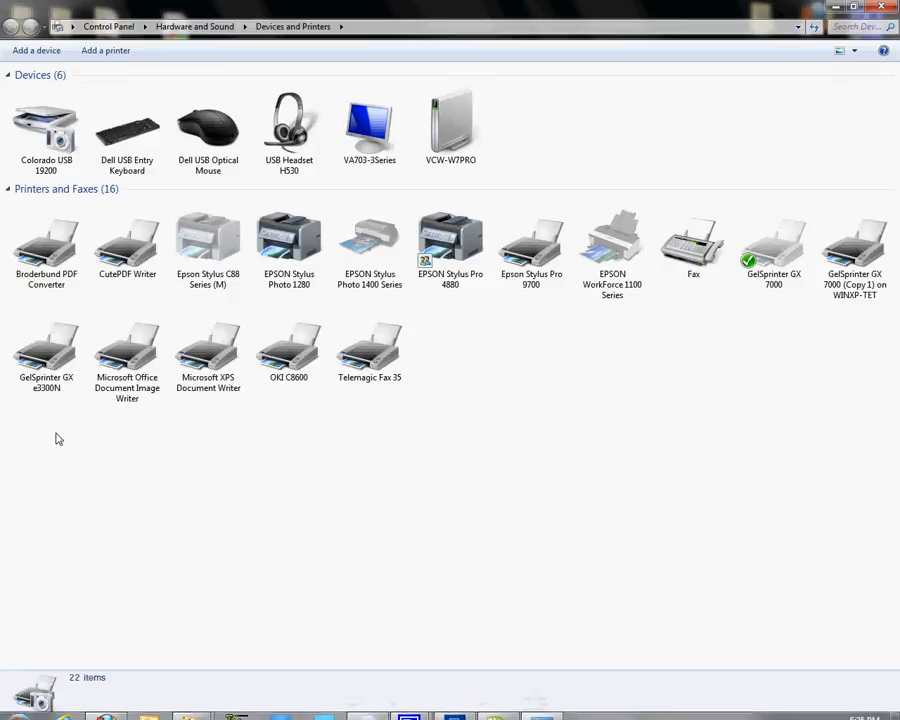
mouse_move(46, 410)
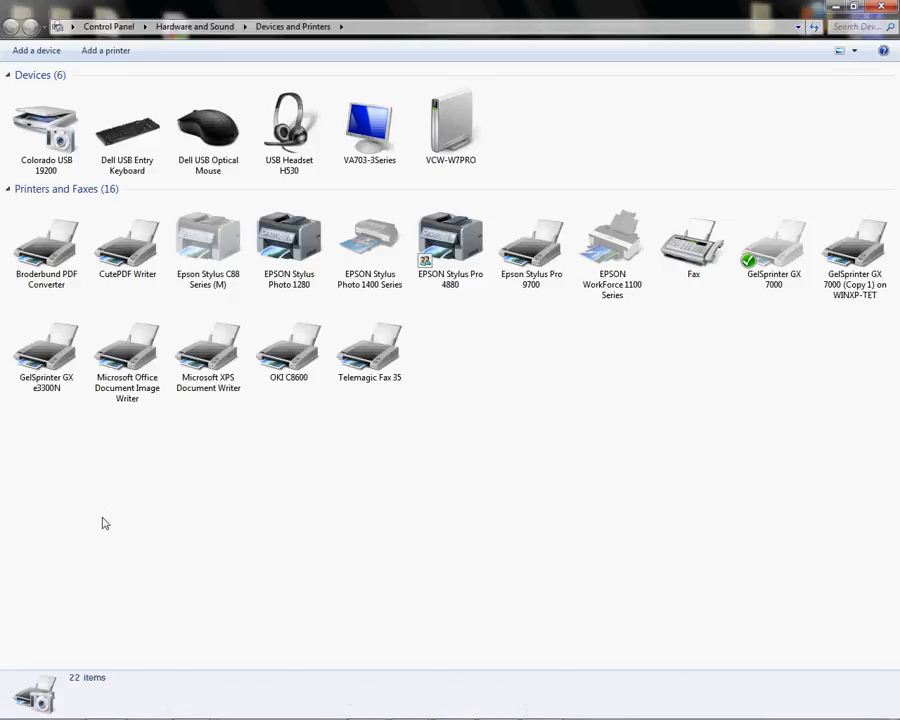
left_click(46, 345)
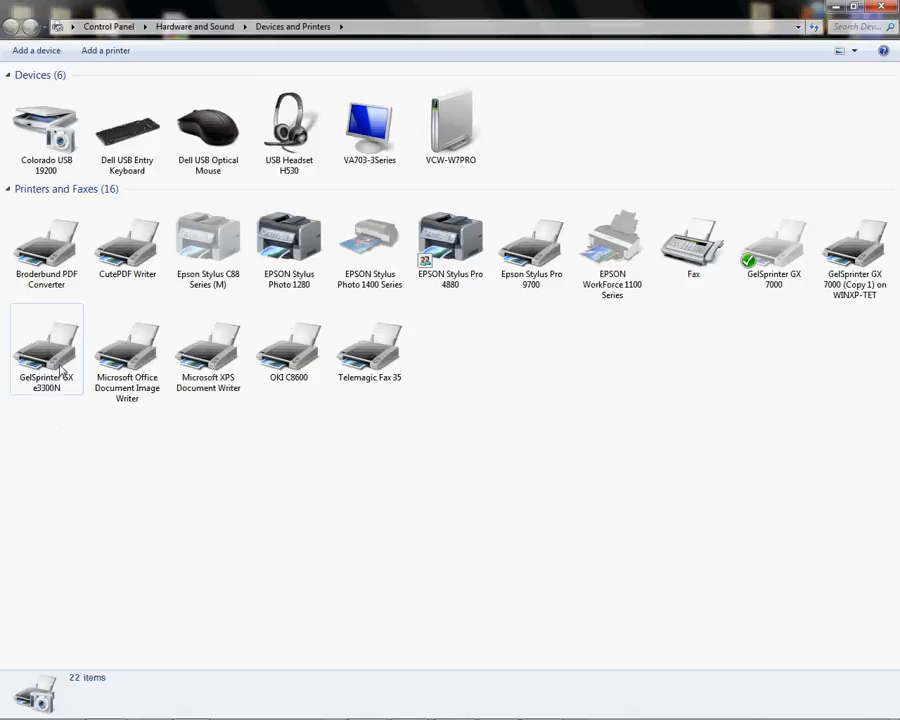
right_click(46, 345)
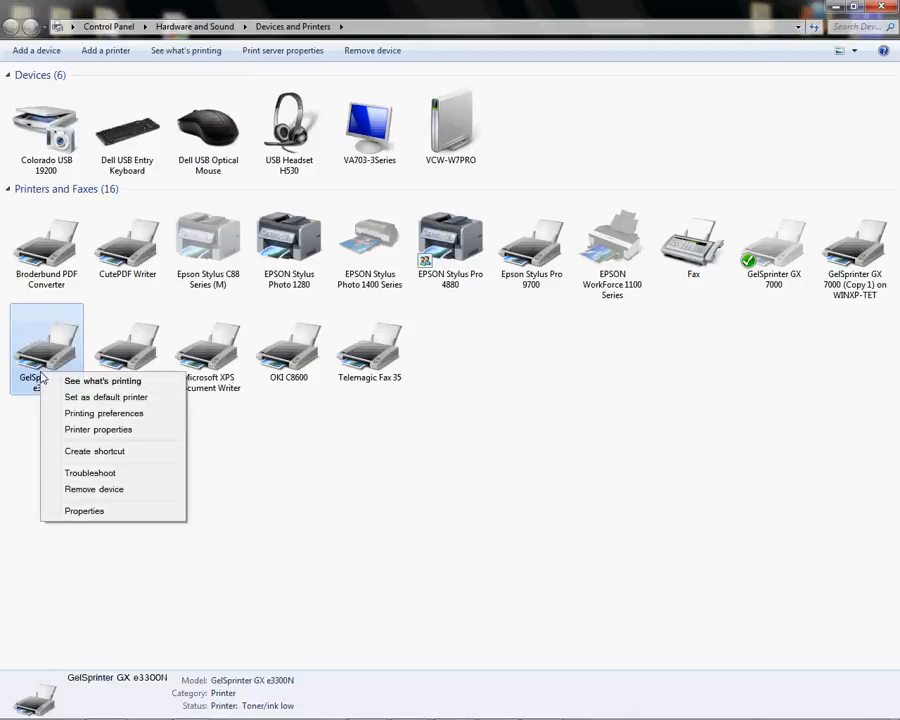
mouse_move(98, 429)
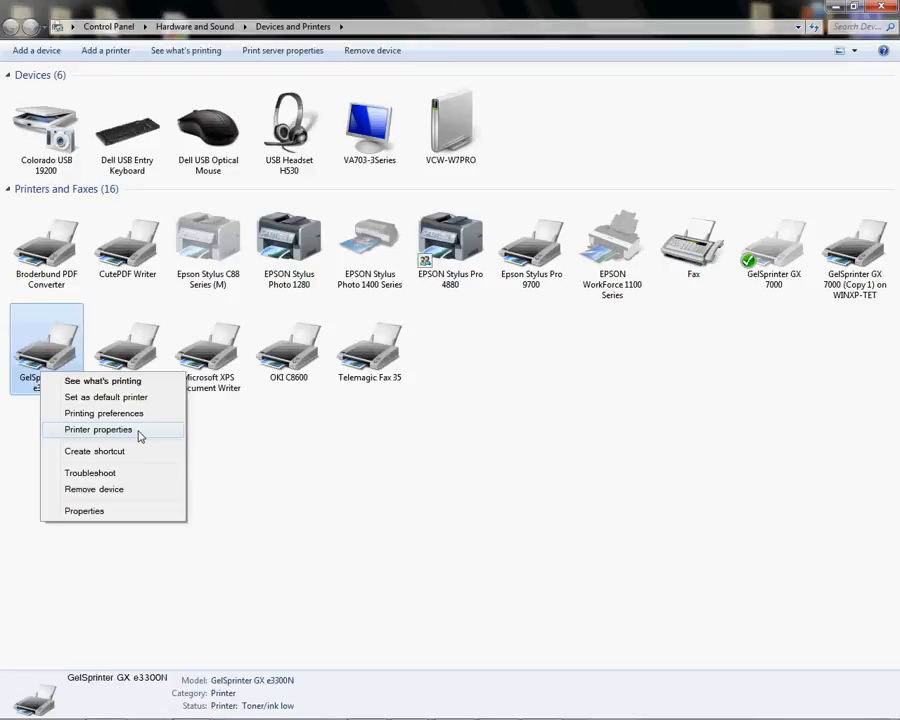
mouse_move(84, 511)
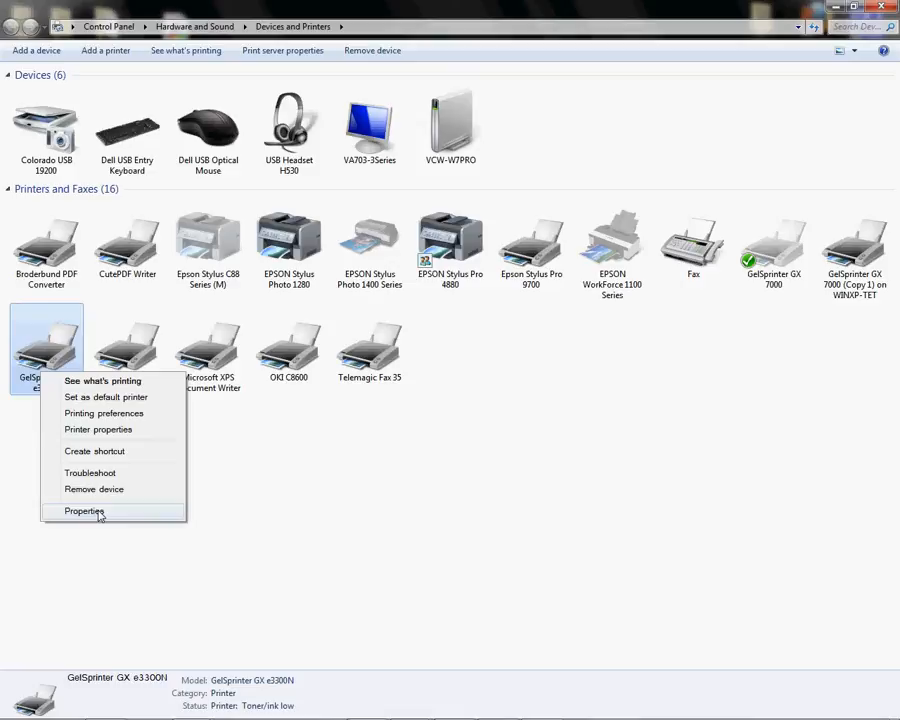
- Choose Properties for the GelSprinter GX e3300N printer
left_click(84, 511)
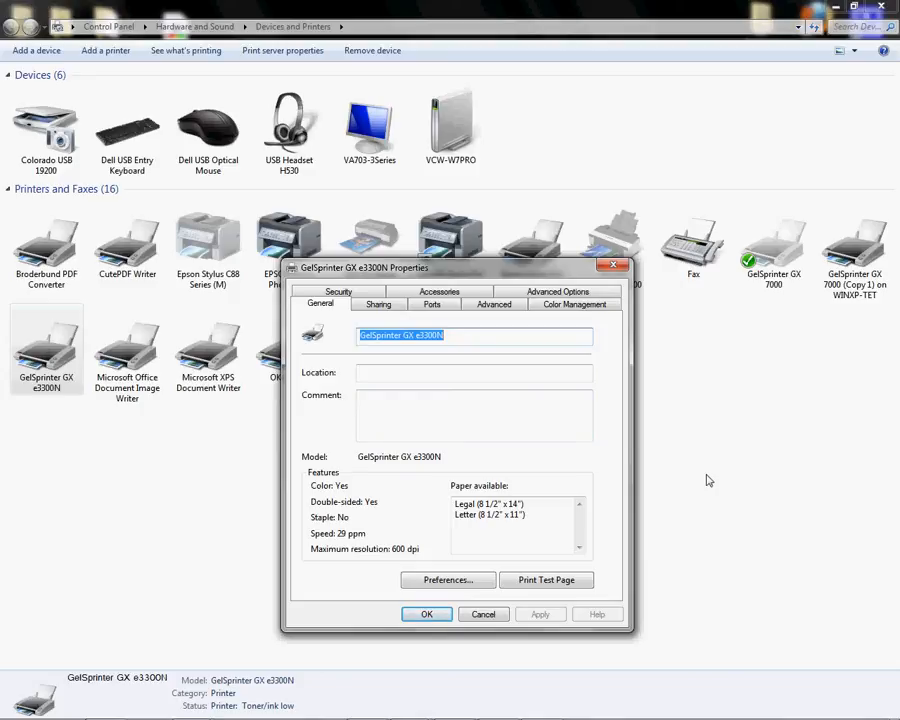
mouse_move(710, 467)
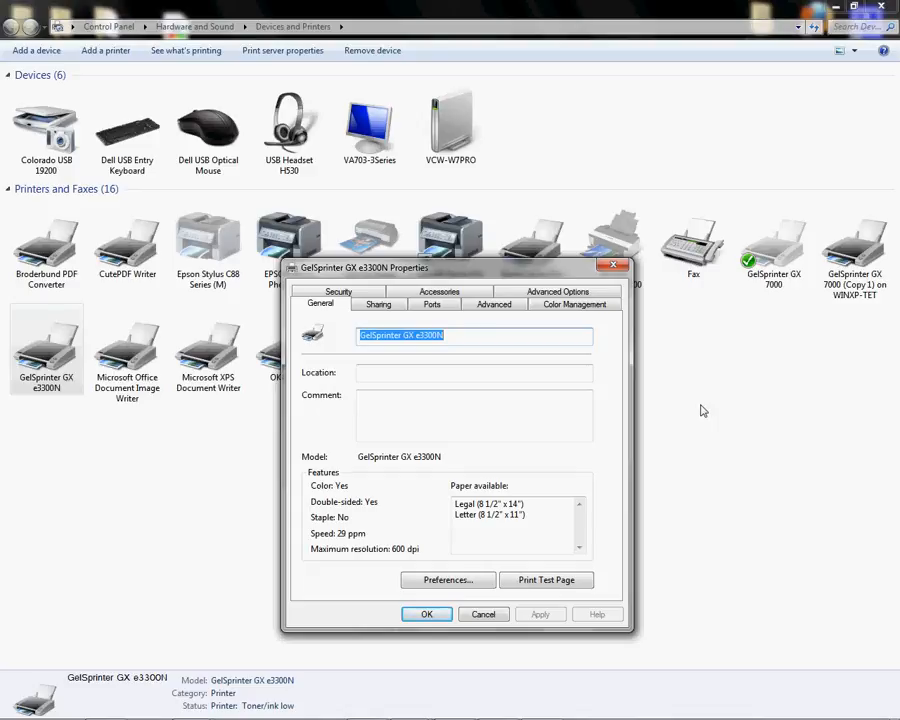
mouse_move(655, 375)
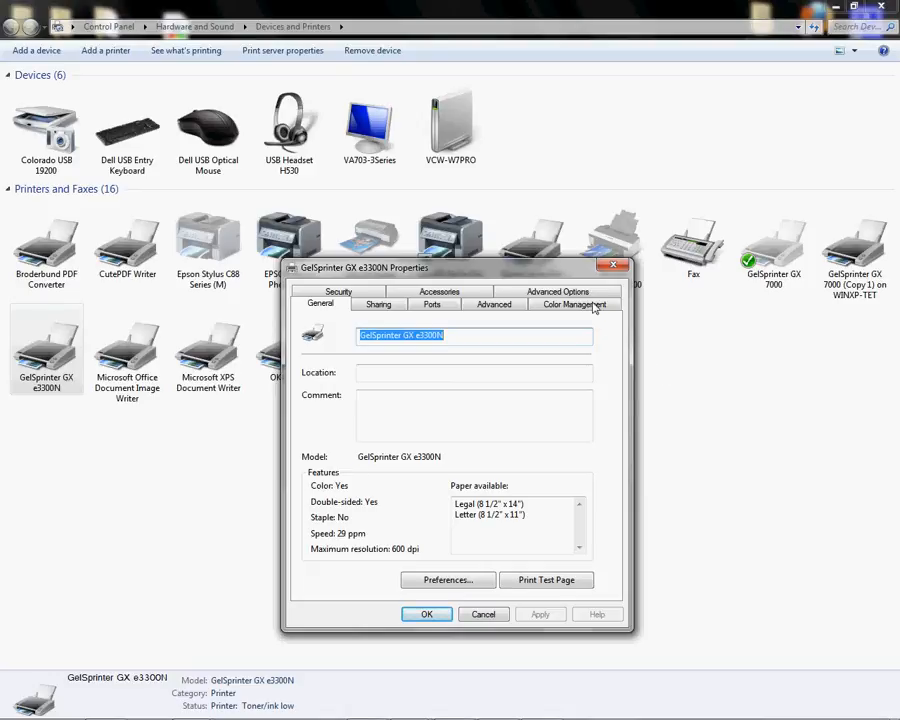
mouse_move(582, 273)
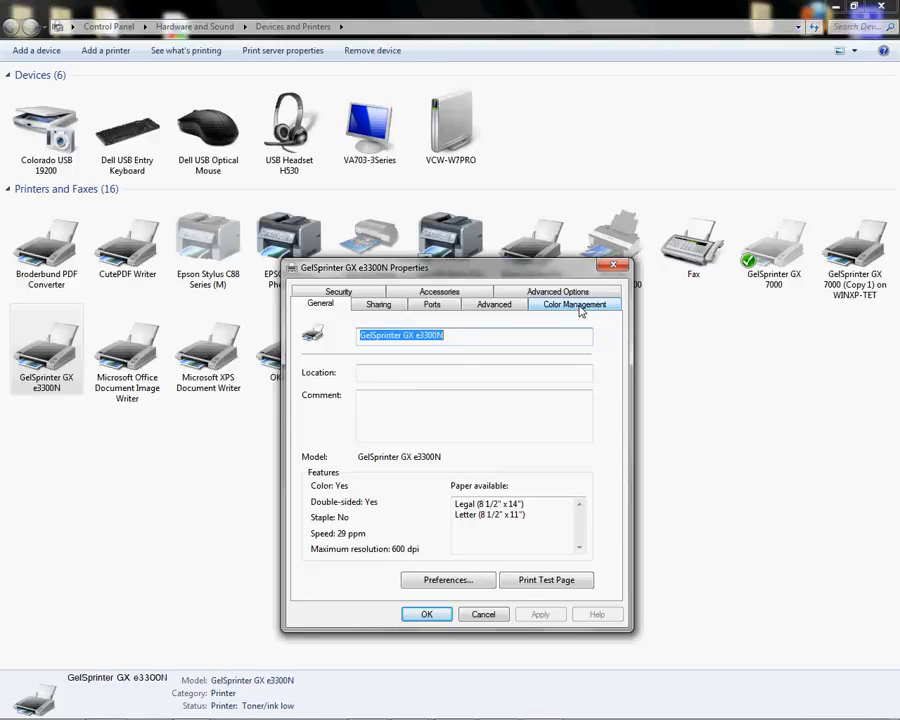
- Review the GelSprinter GX e3300N ICC profiles in Color Management, then close it
left_click(573, 304)
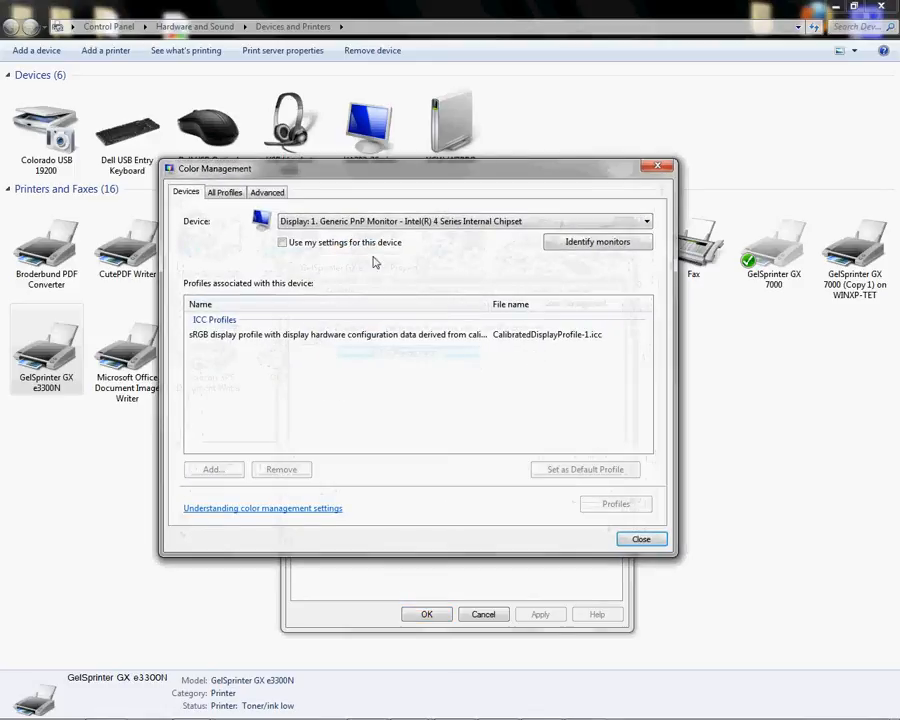
left_click(645, 221)
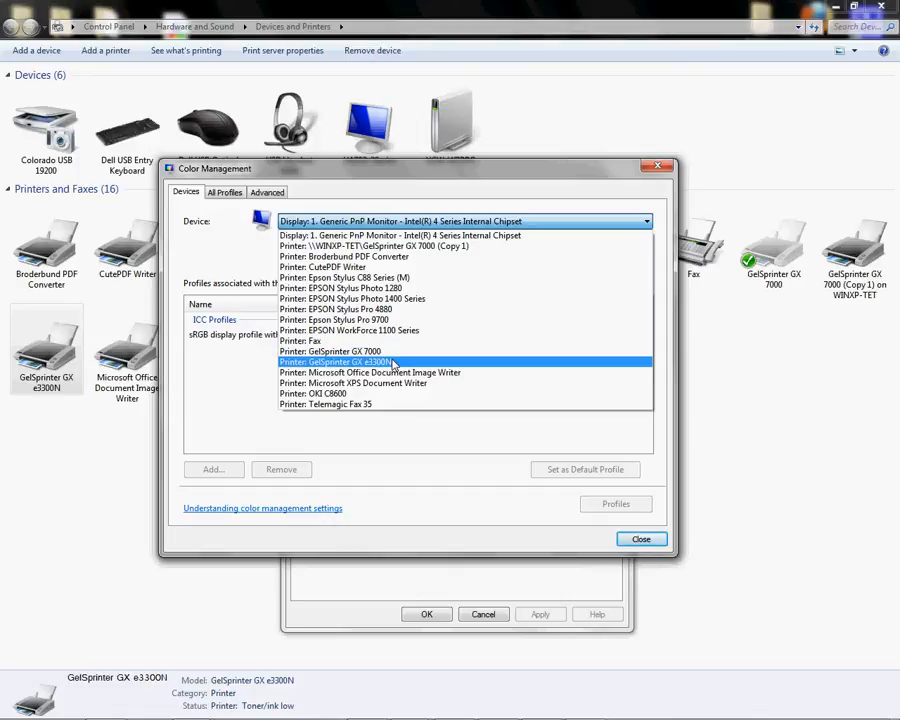
left_click(337, 361)
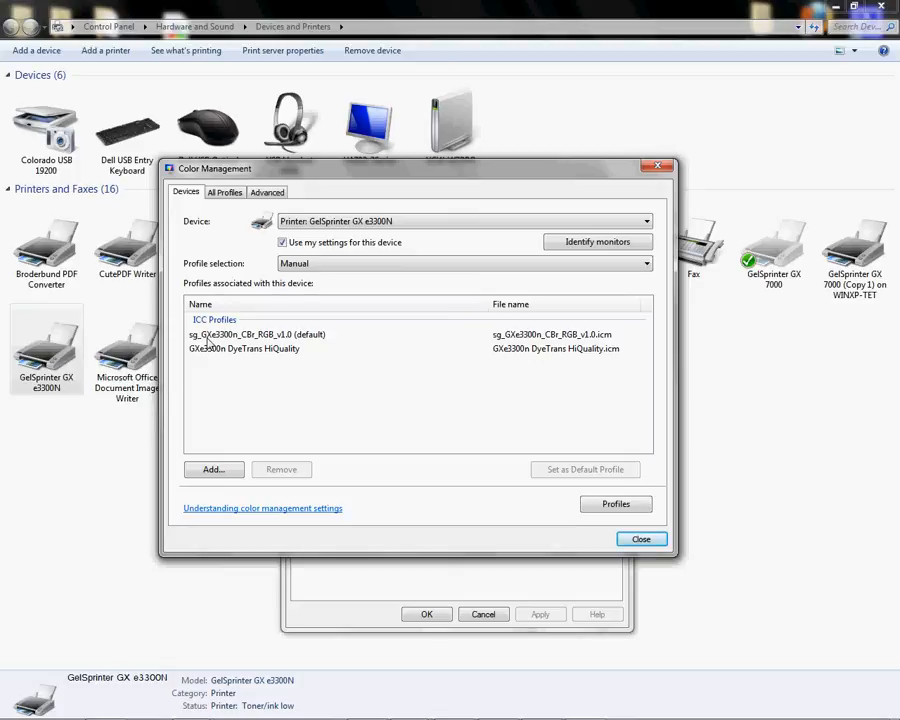
mouse_move(211, 345)
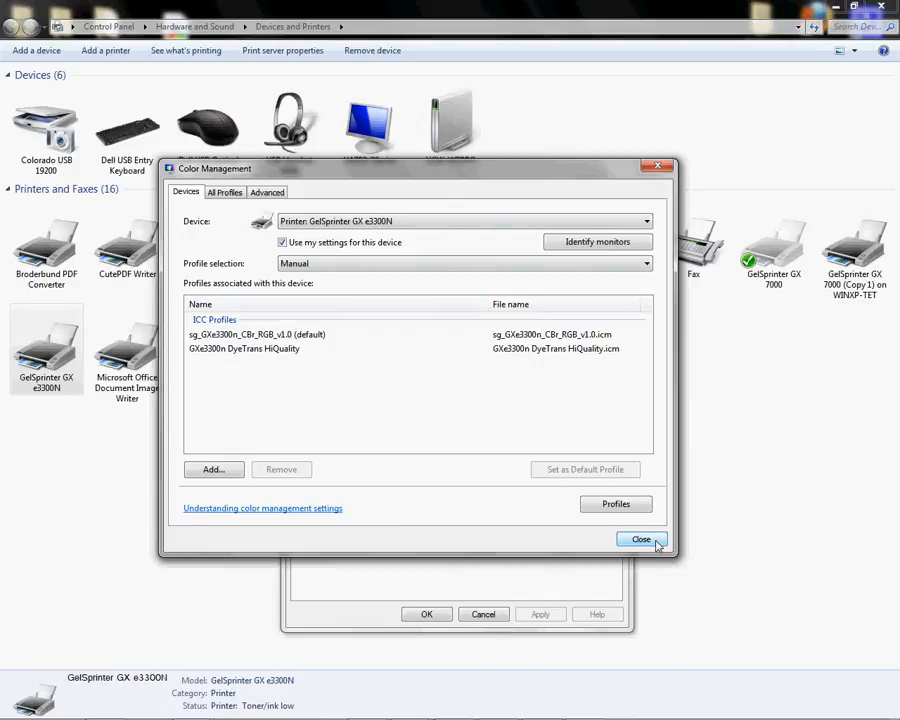
left_click(641, 539)
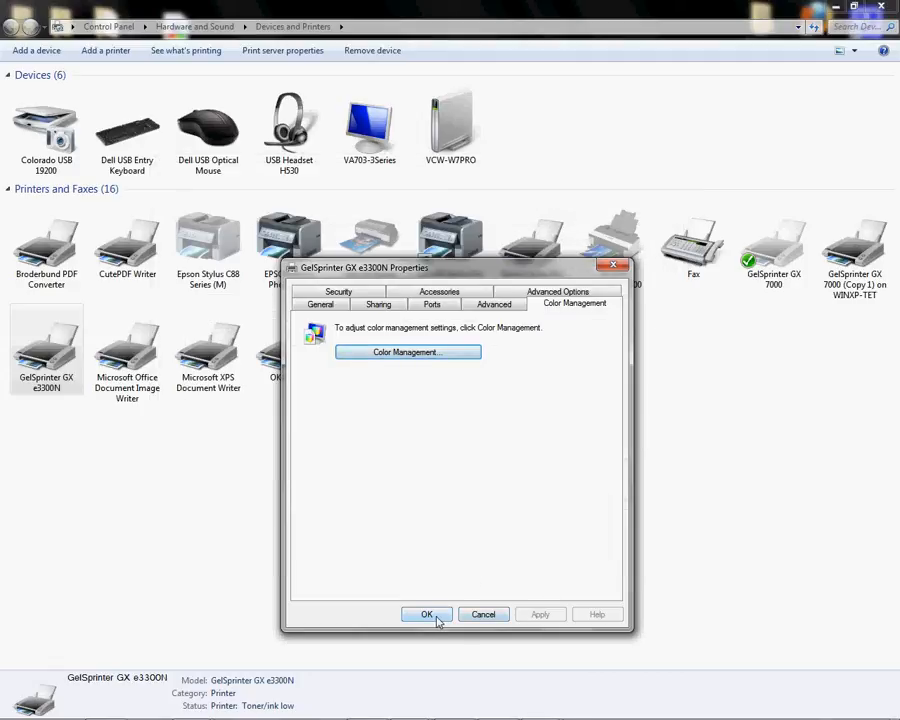
mouse_move(483, 614)
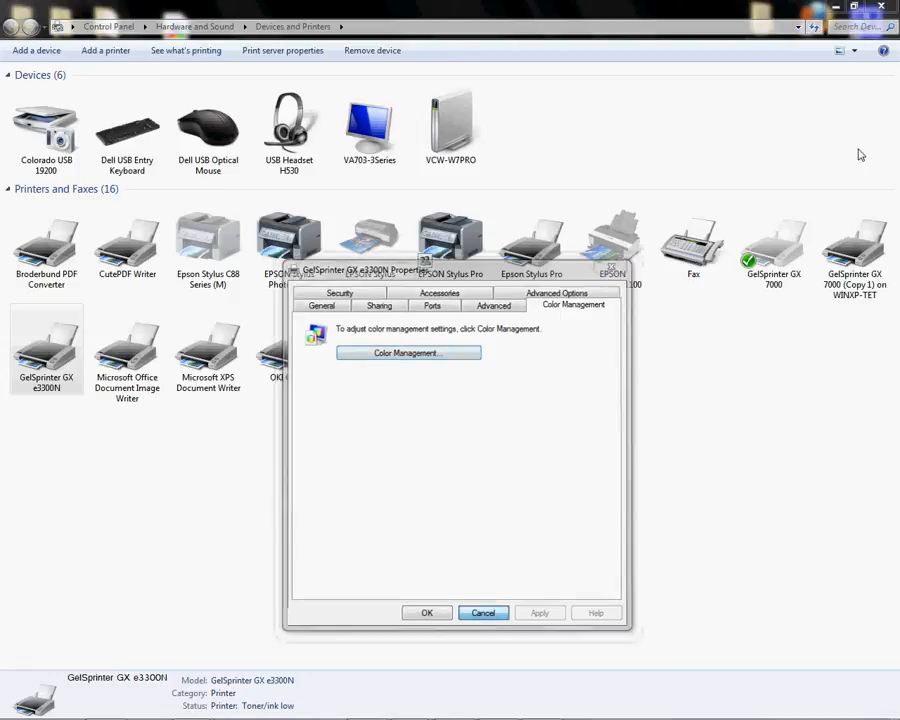
- Switch back to the CorelDRAW X5 window with the drawing
left_click(483, 613)
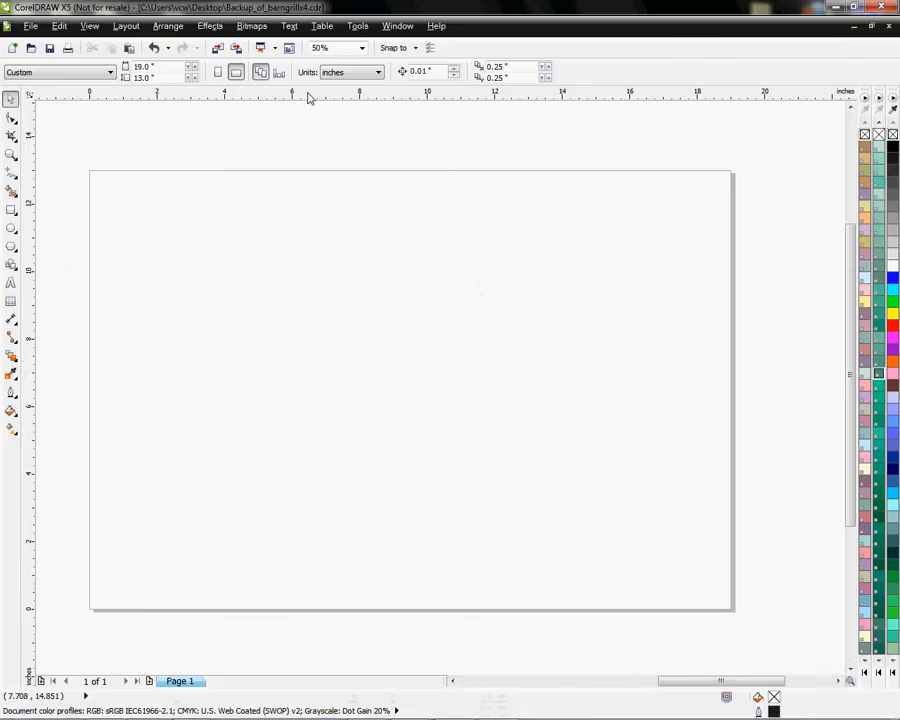
mouse_move(265, 221)
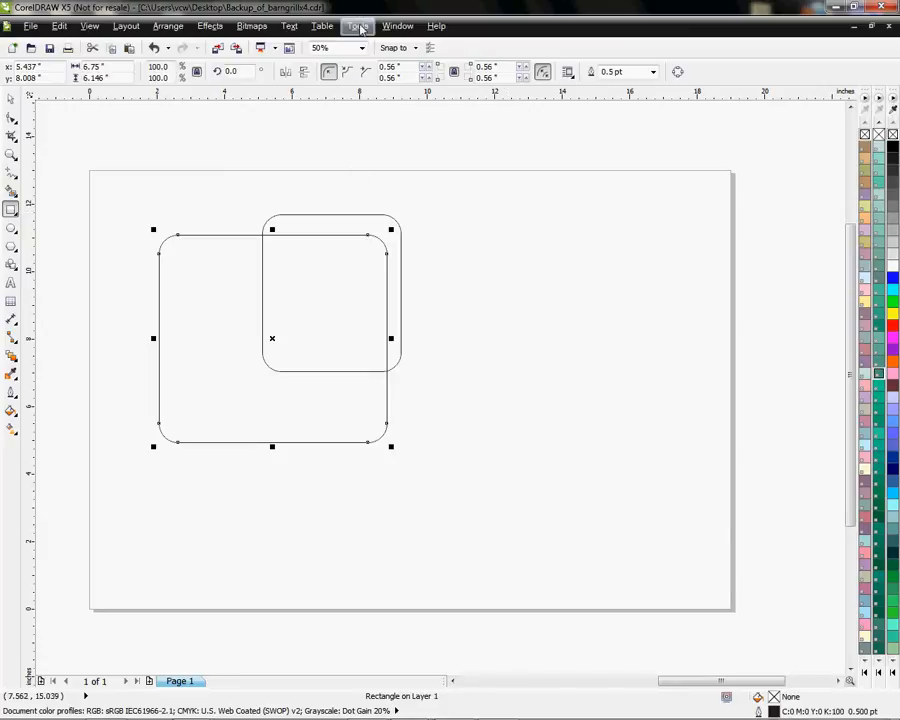
mouse_move(225, 162)
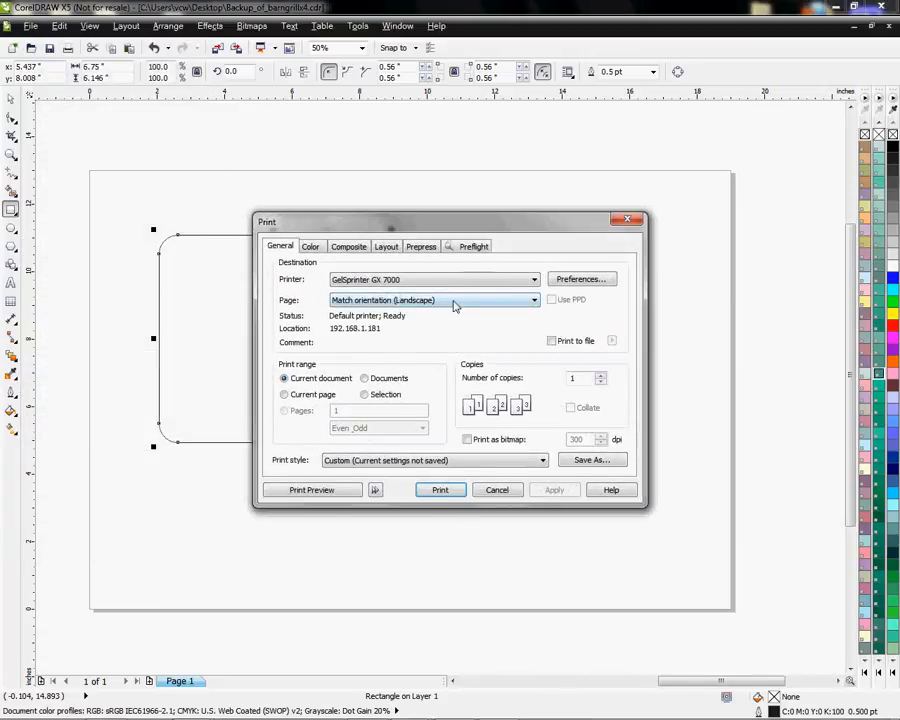
mouse_move(577, 230)
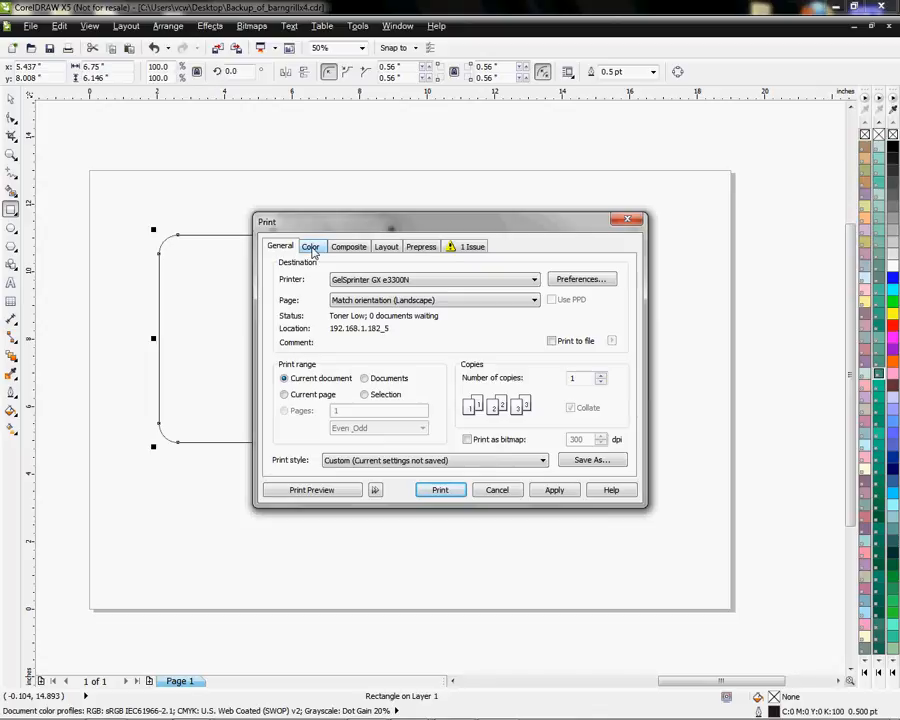
- On the Color tab, open the colour profile list to pick sg_GXe3300n_CBr_RGB_v1.0
left_click(311, 246)
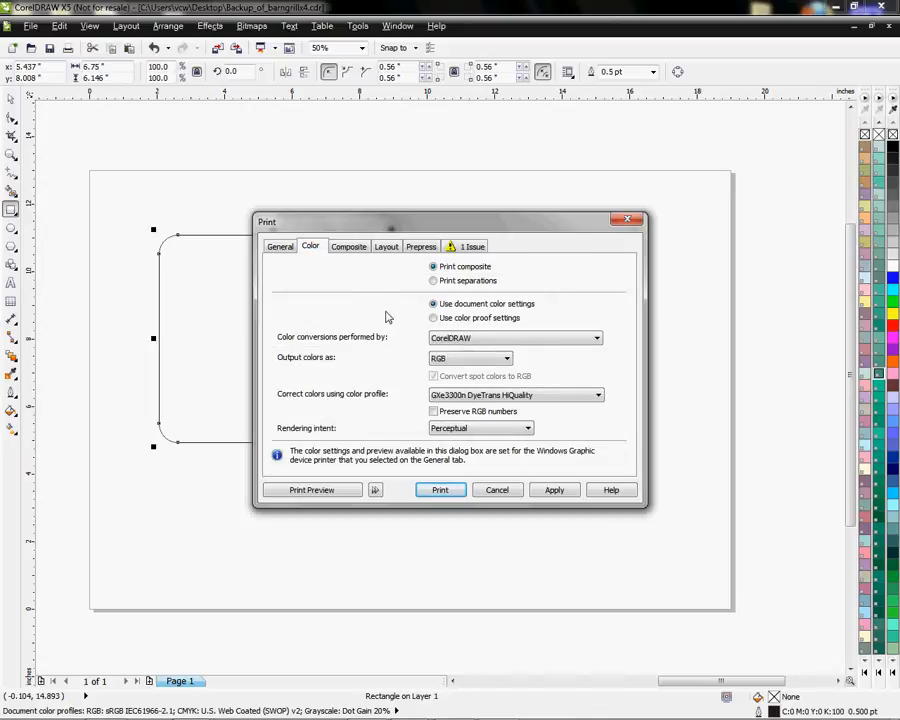
mouse_move(400, 341)
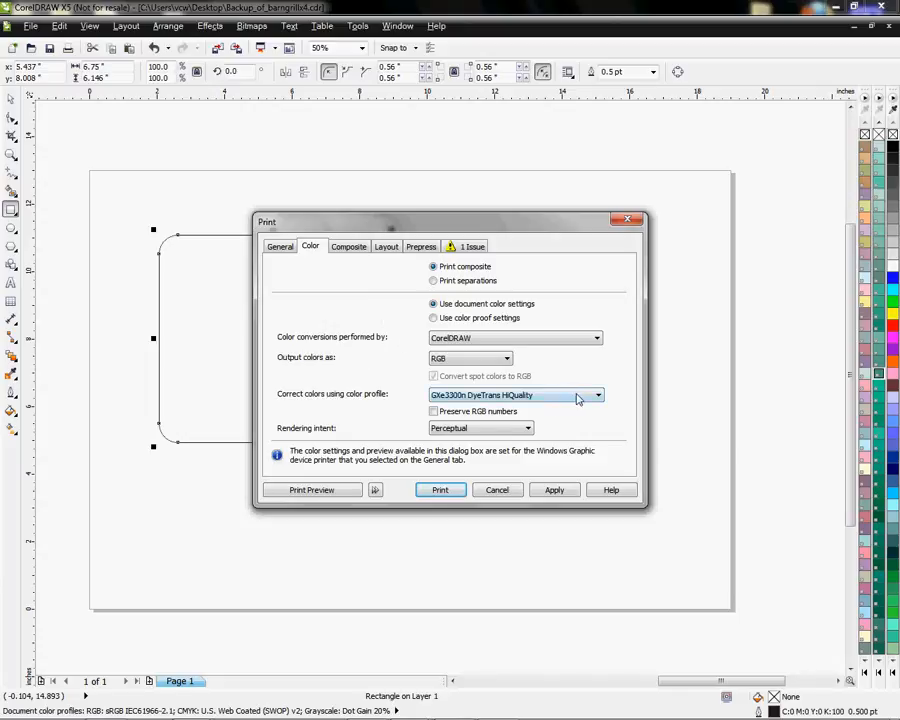
left_click(597, 394)
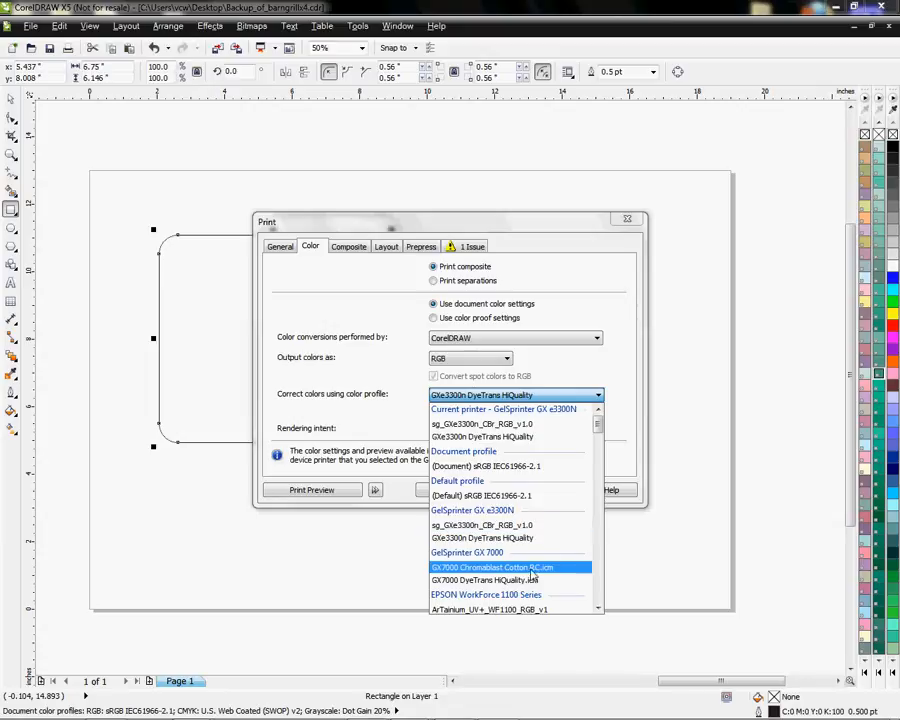
mouse_move(495, 567)
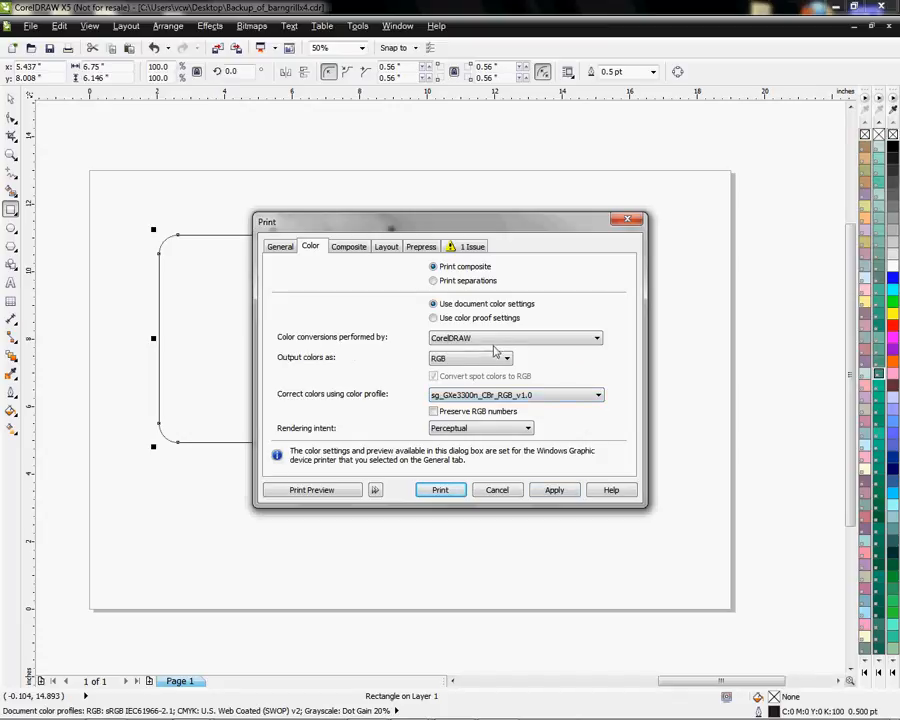
left_click(471, 246)
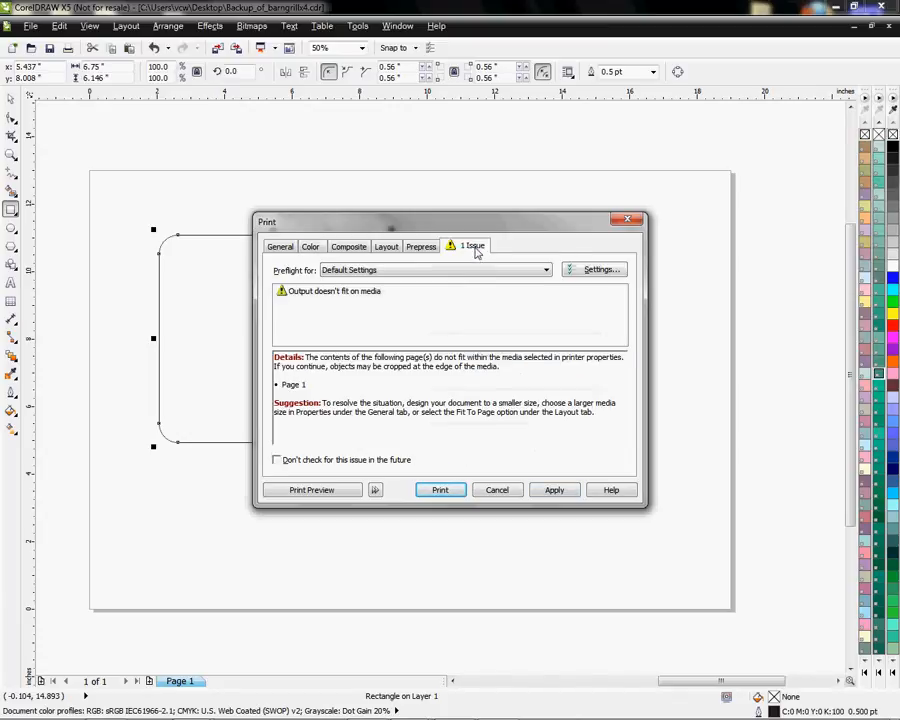
mouse_move(358, 298)
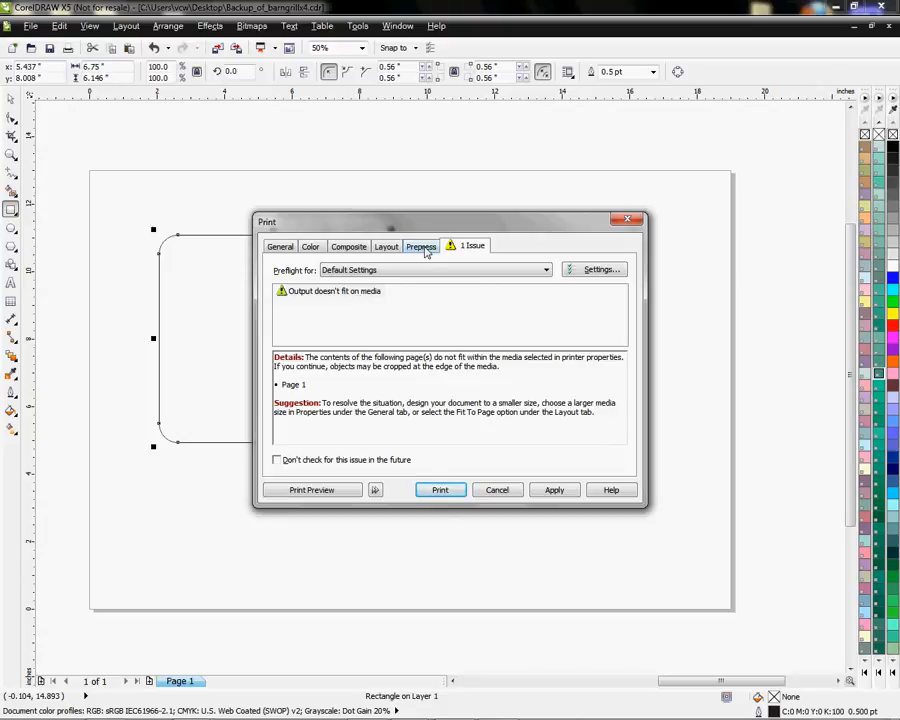
left_click(421, 246)
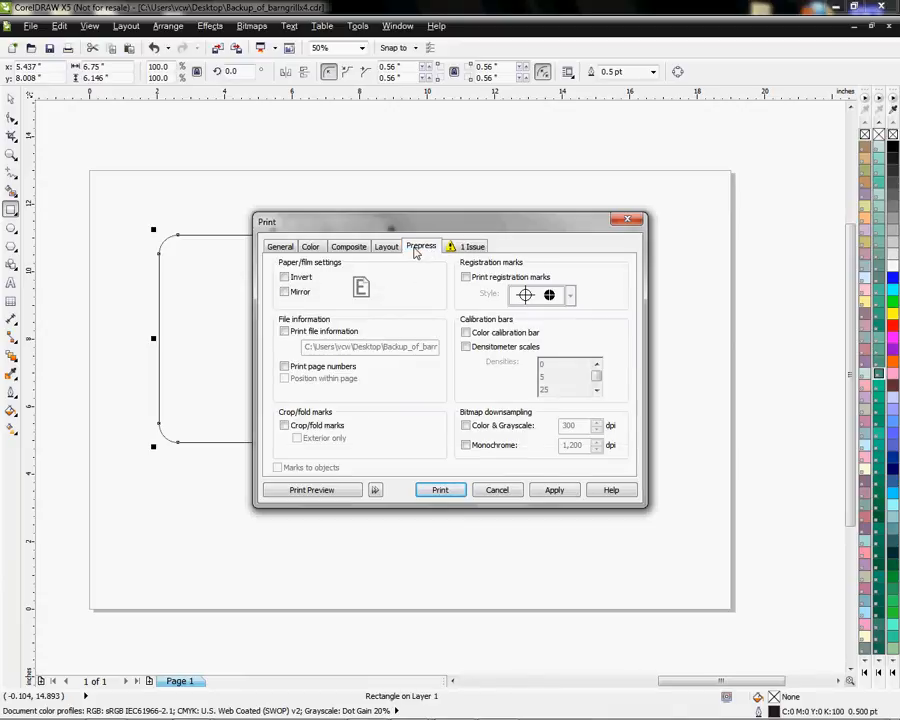
left_click(285, 292)
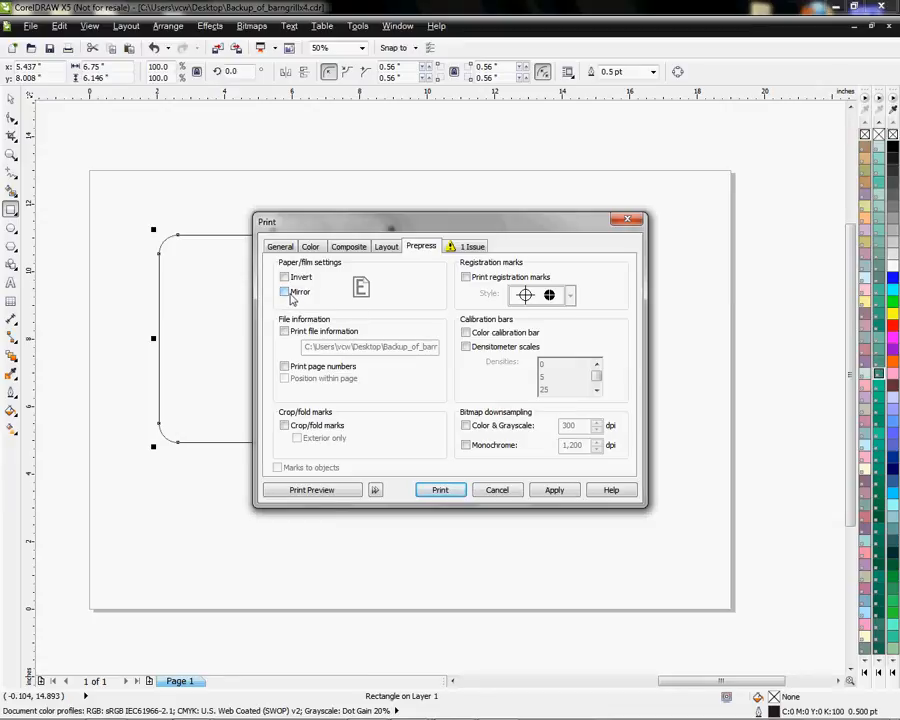
left_click(311, 246)
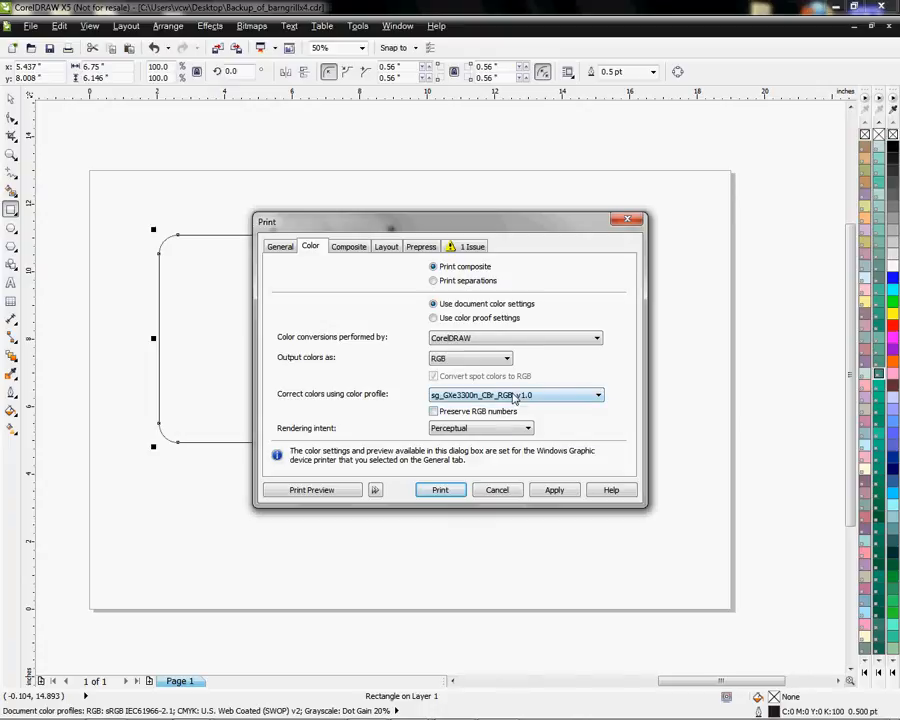
- Save the General tab settings as a print style and close the Print dialog
left_click(280, 246)
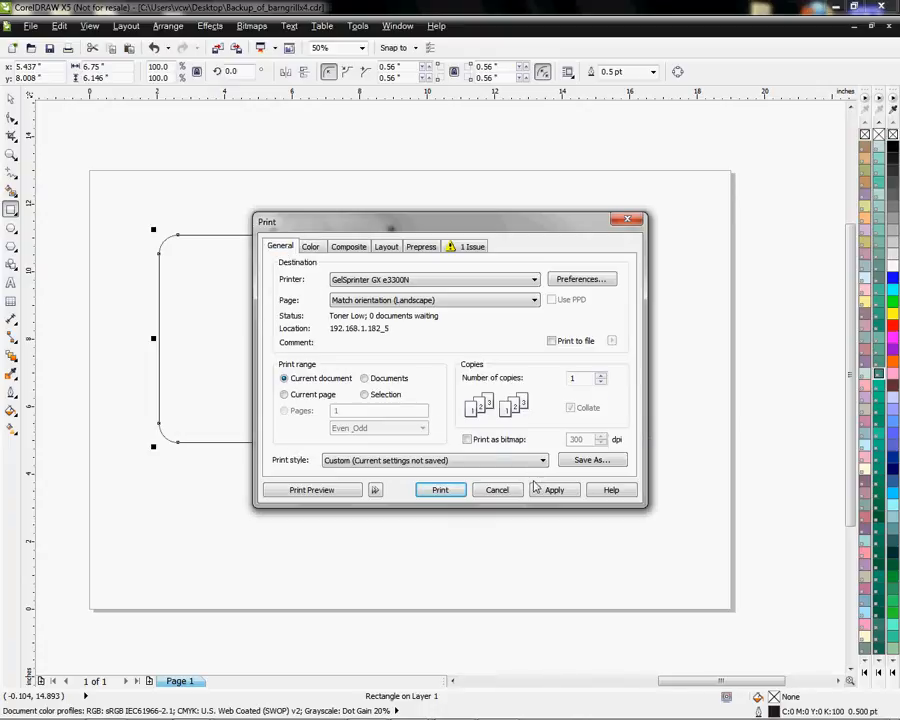
left_click(592, 460)
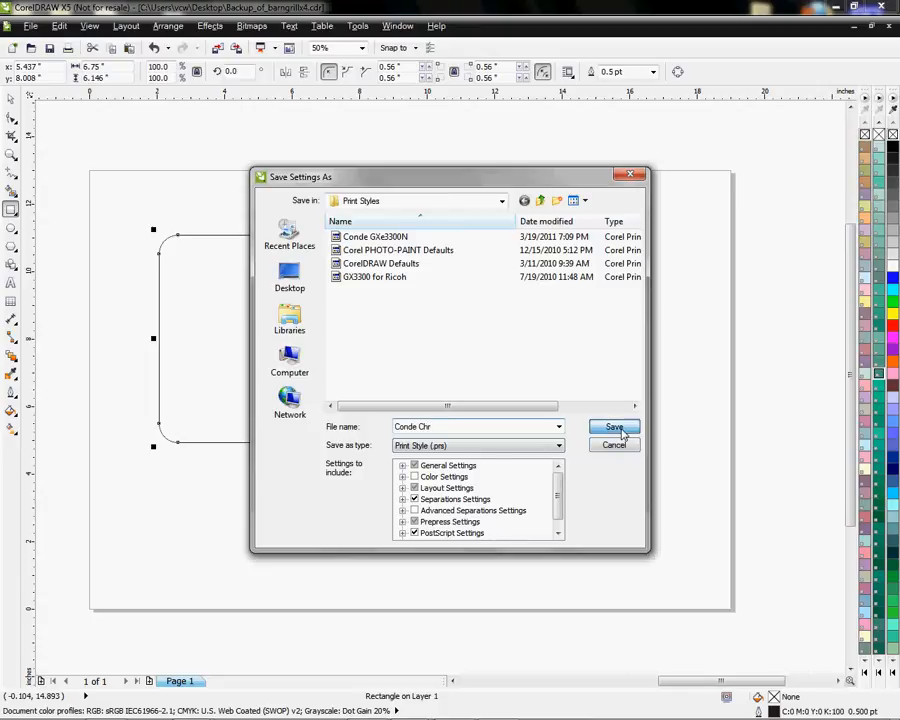
left_click(614, 427)
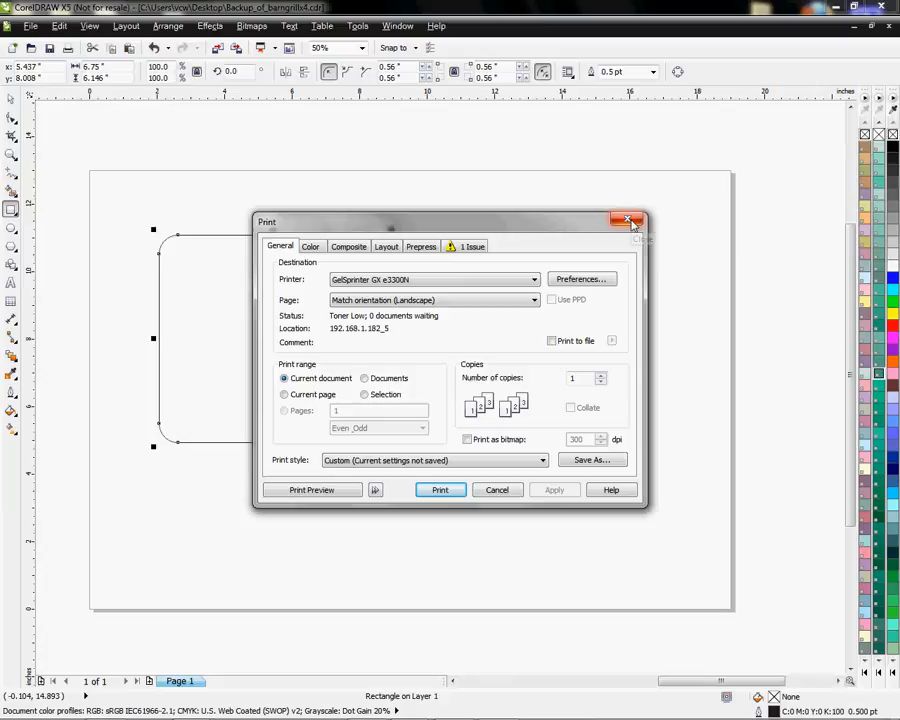
left_click(628, 220)
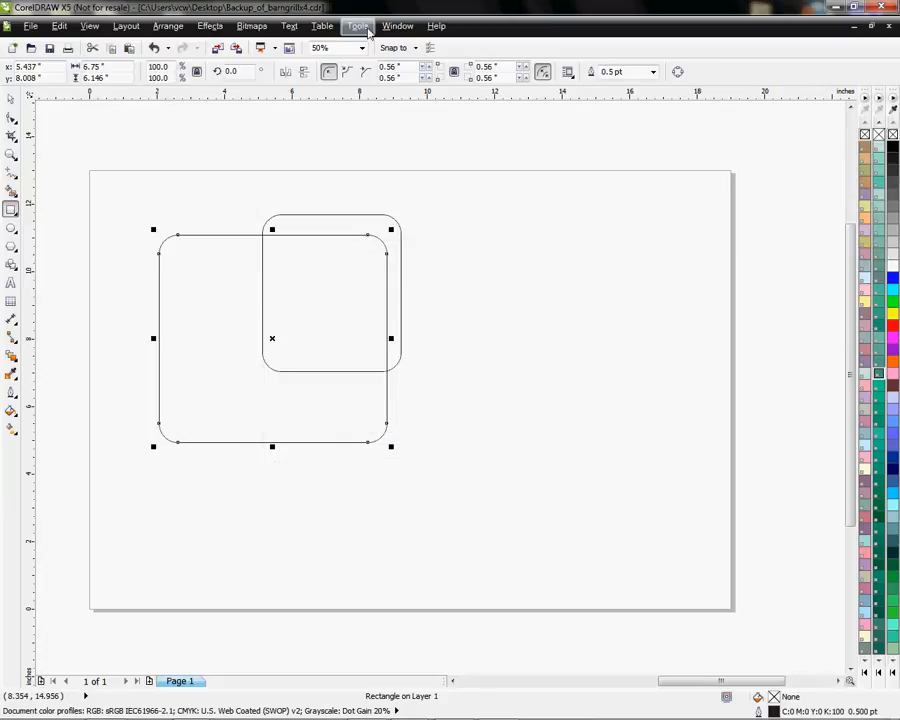
left_click(398, 25)
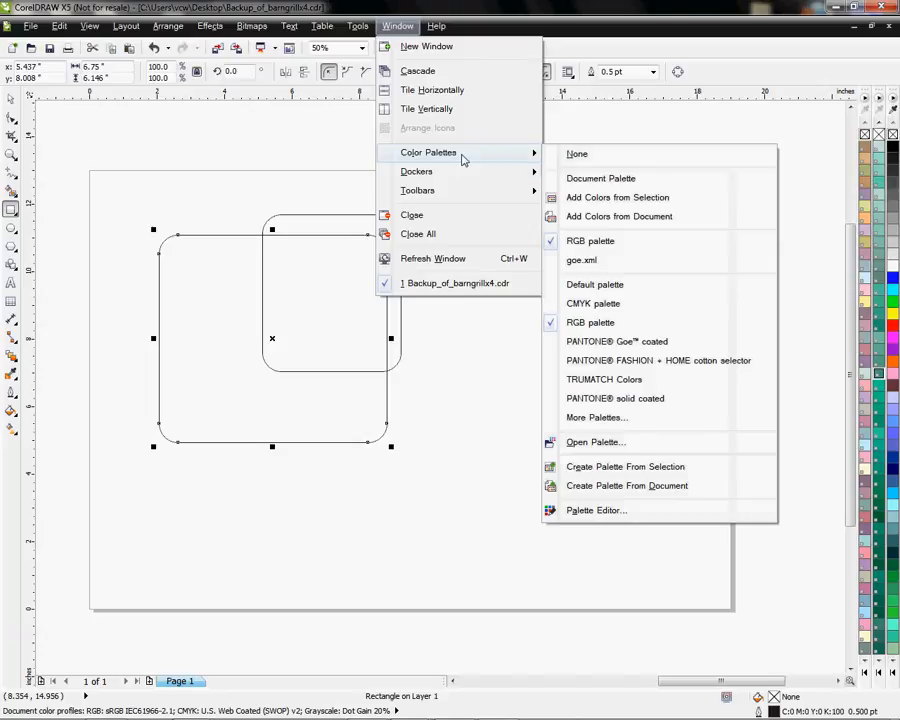
mouse_move(475, 355)
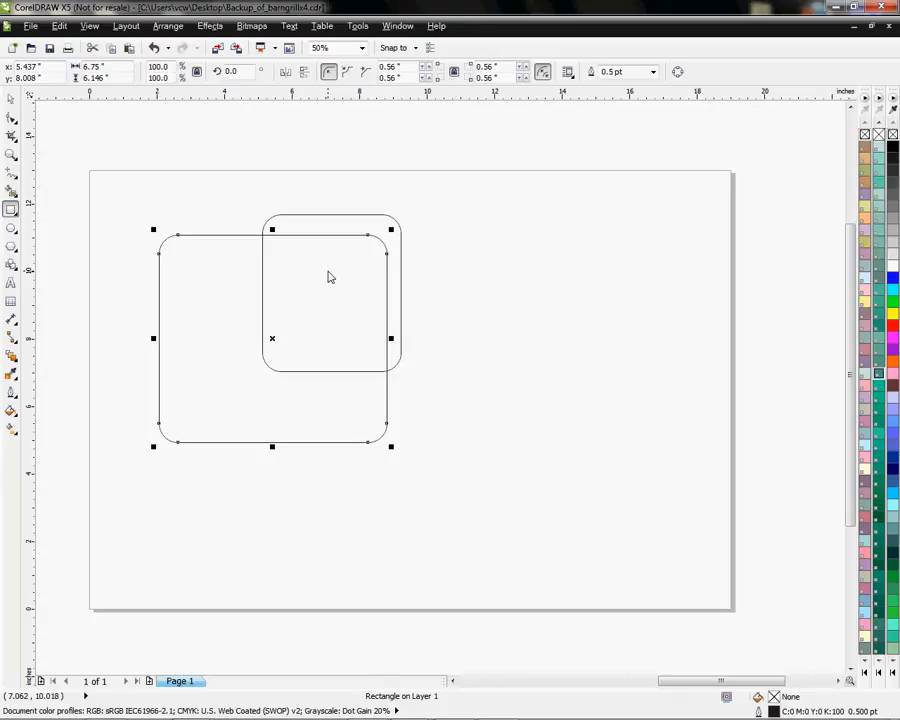
mouse_move(595, 122)
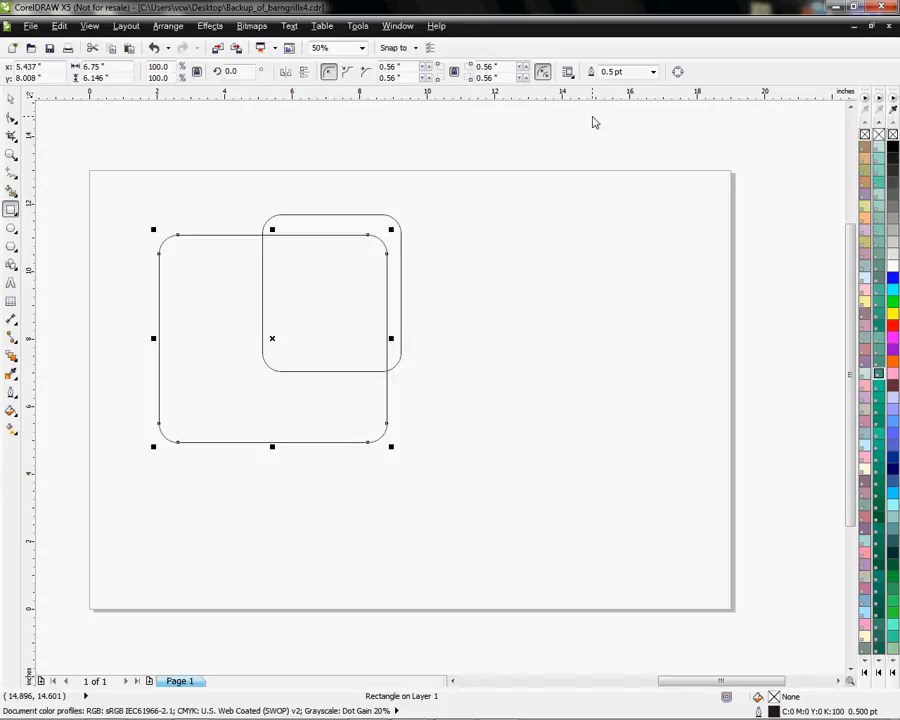
mouse_move(595, 142)
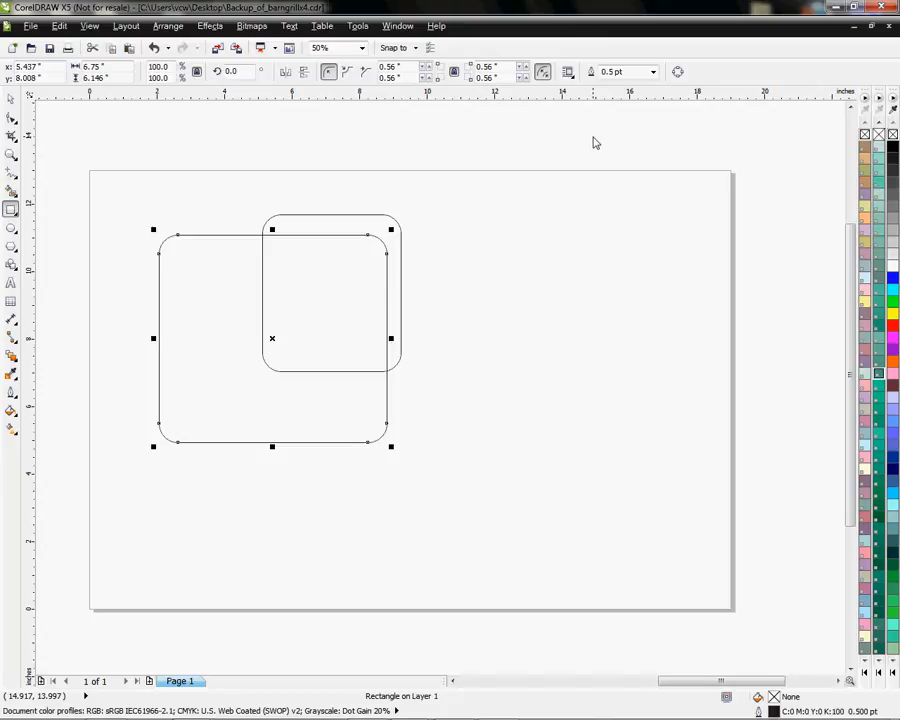
mouse_move(577, 223)
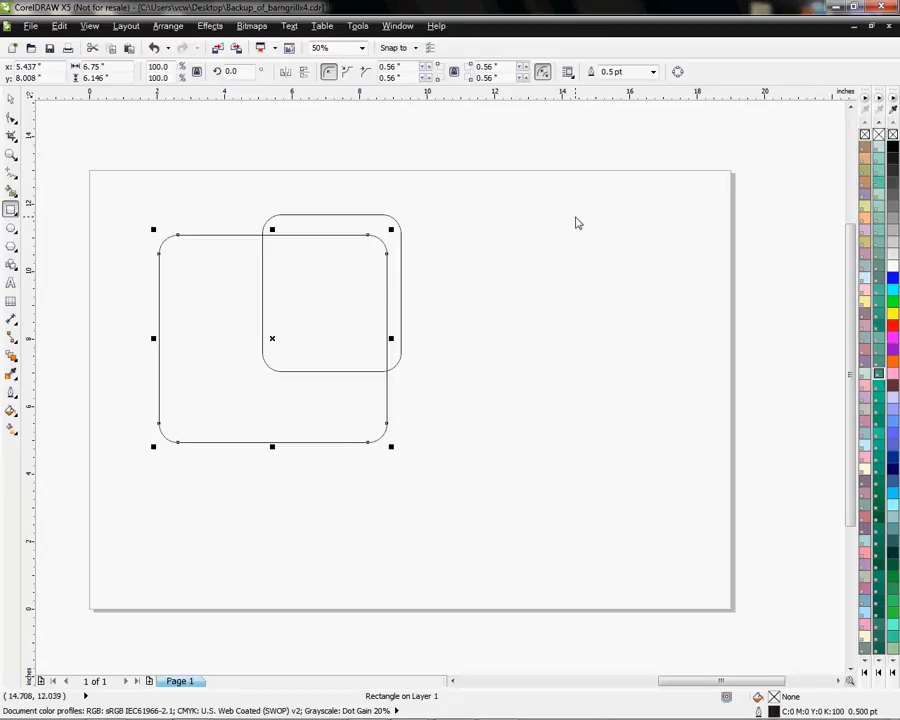
mouse_move(571, 224)
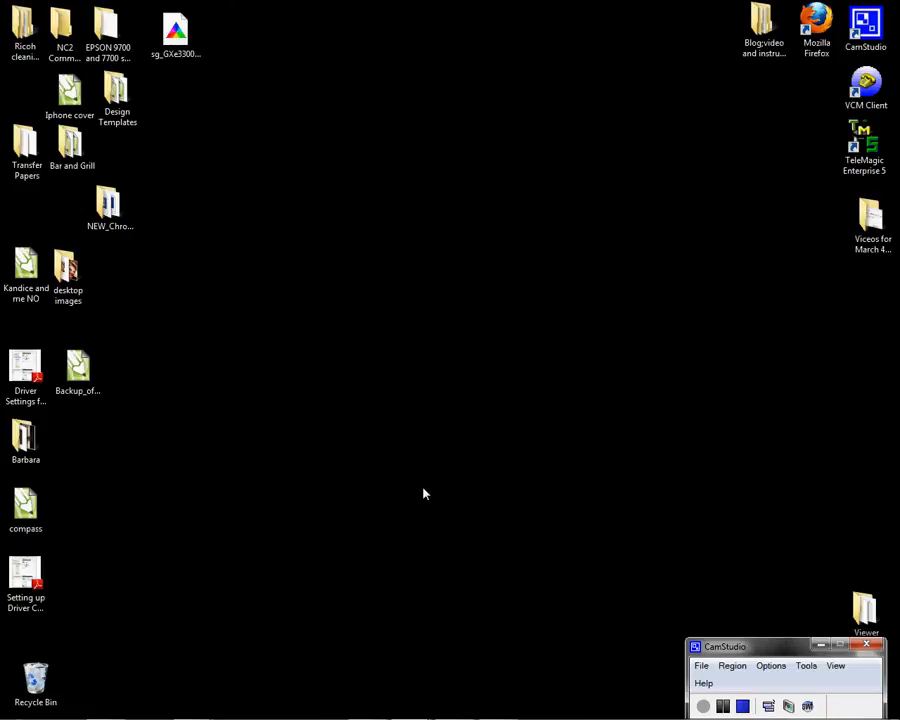
mouse_move(442, 499)
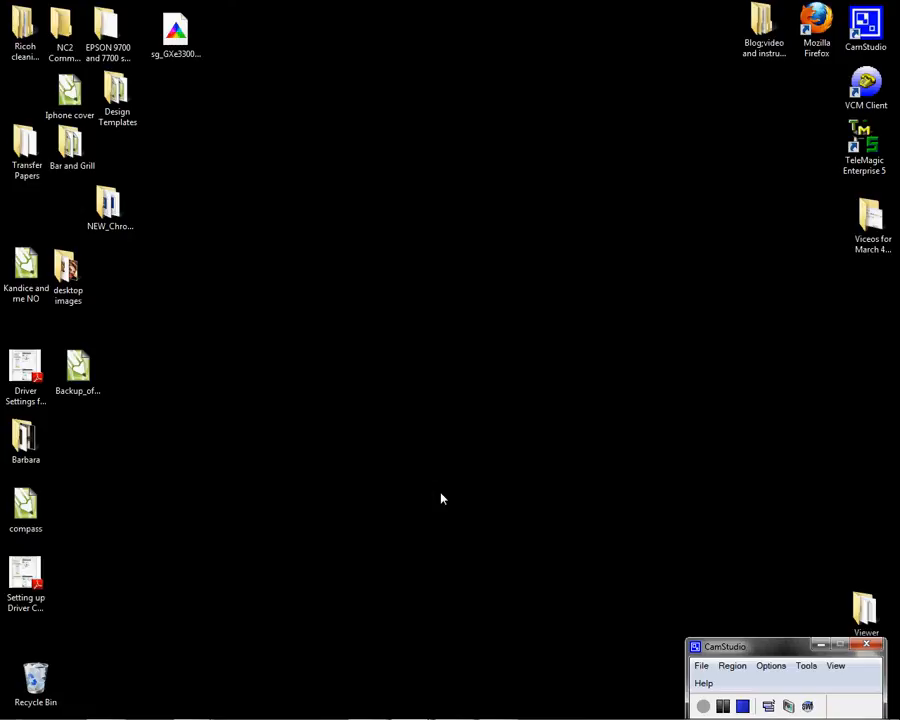
mouse_move(489, 506)
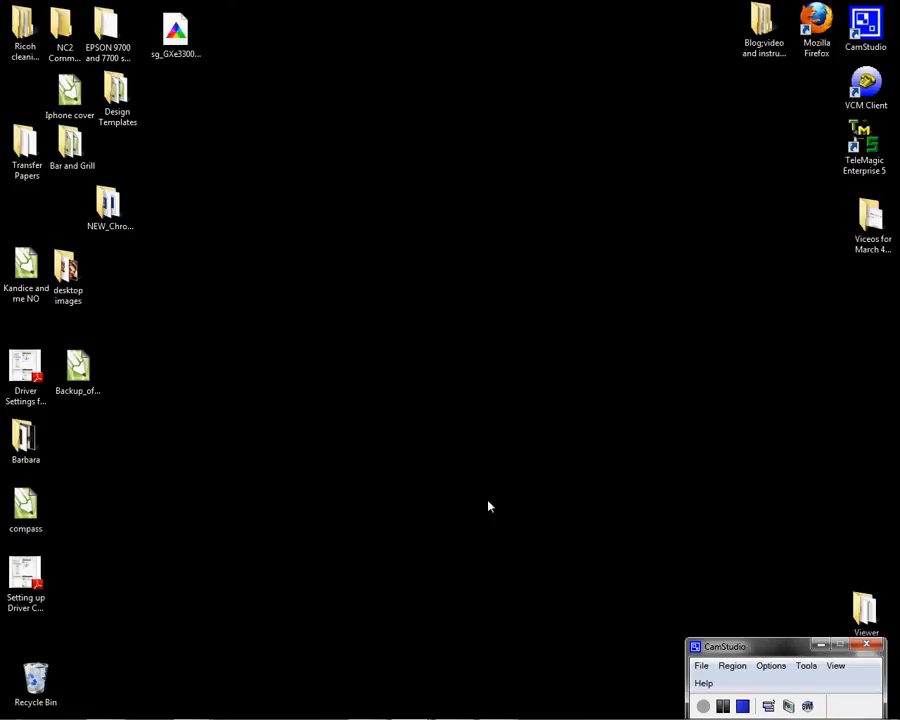